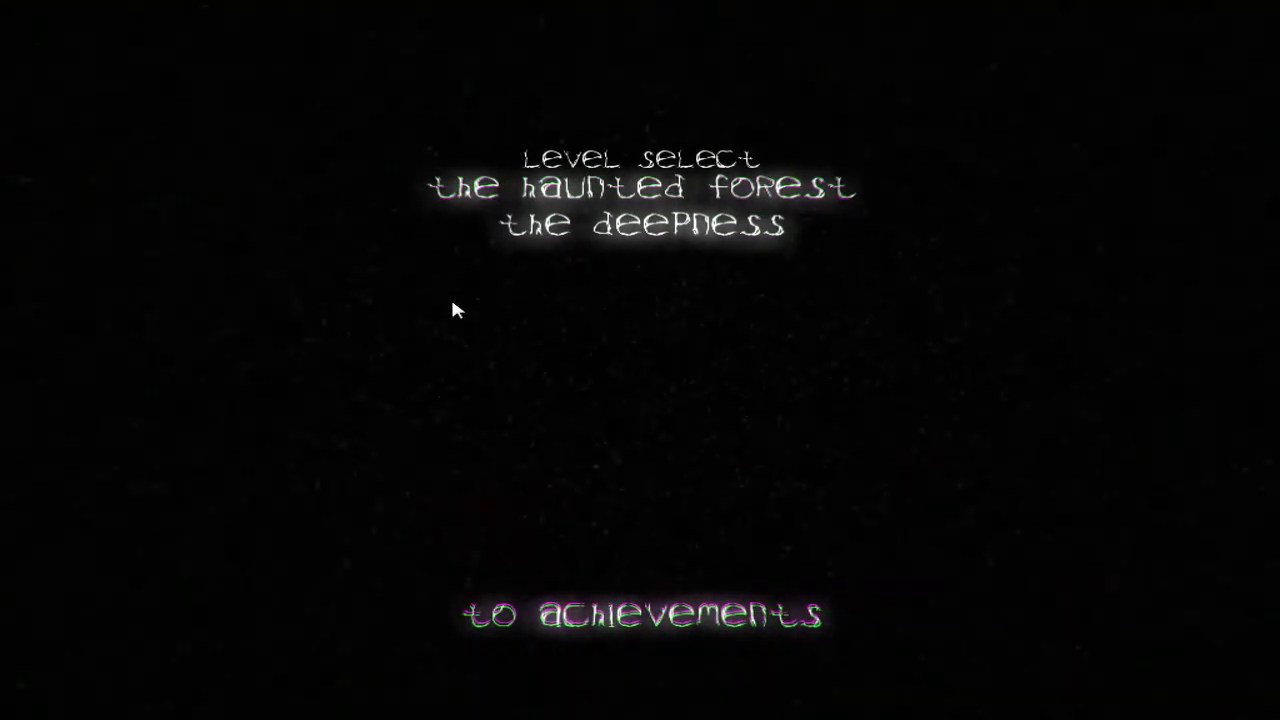
{"action": "mouse_move", "coordinate": [670, 230]}
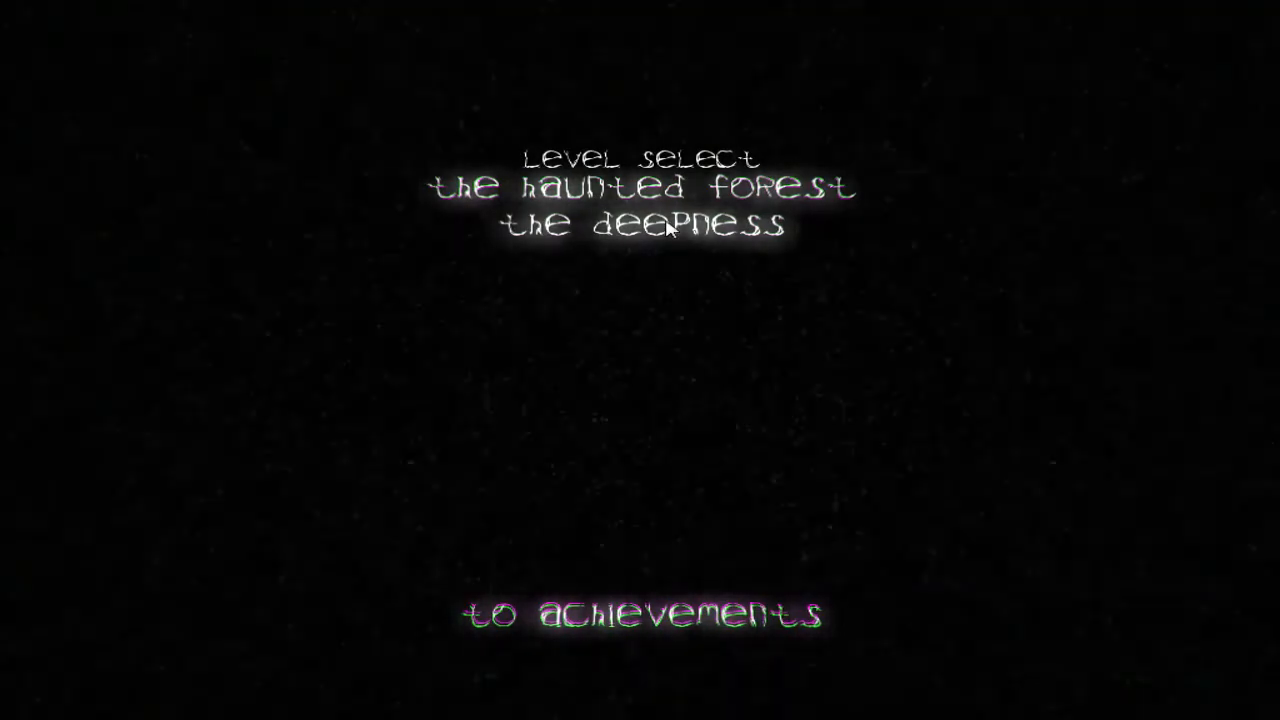
Select 'The Haunted Forest' on the Level Select screen to load the level.
{"action": "left_click", "coordinate": [644, 188]}
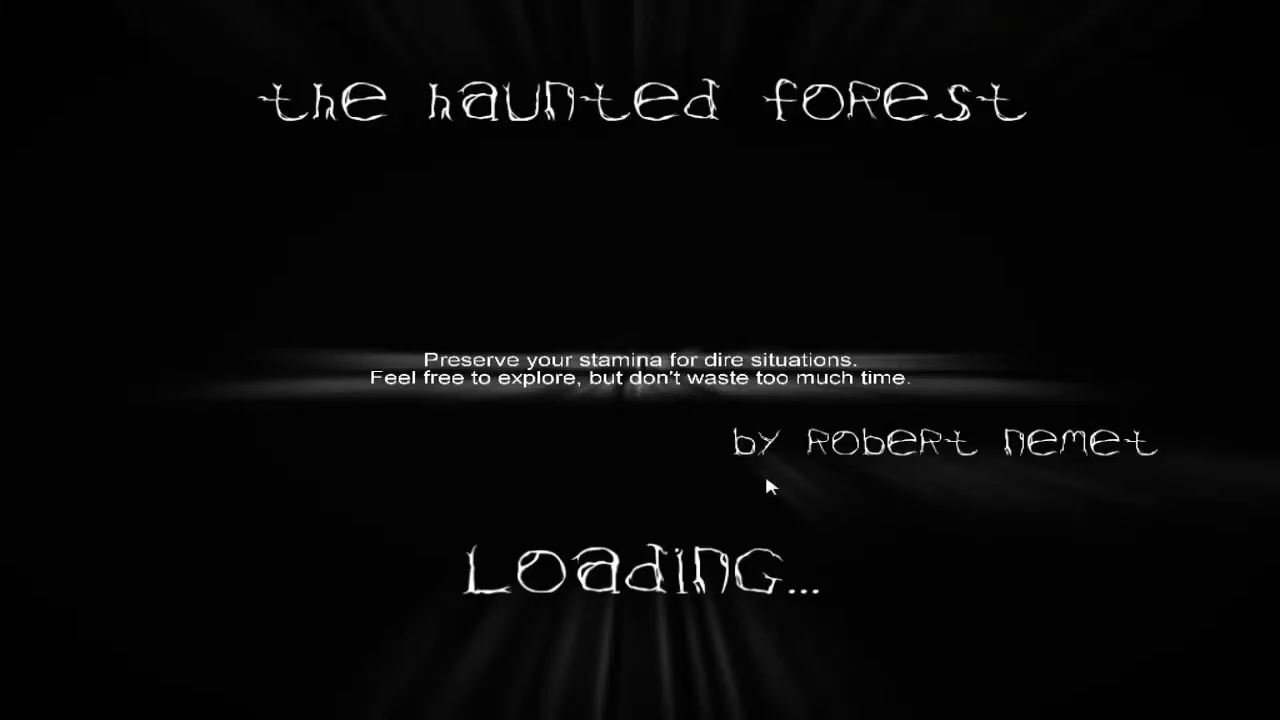
{"action": "mouse_move", "coordinate": [750, 458]}
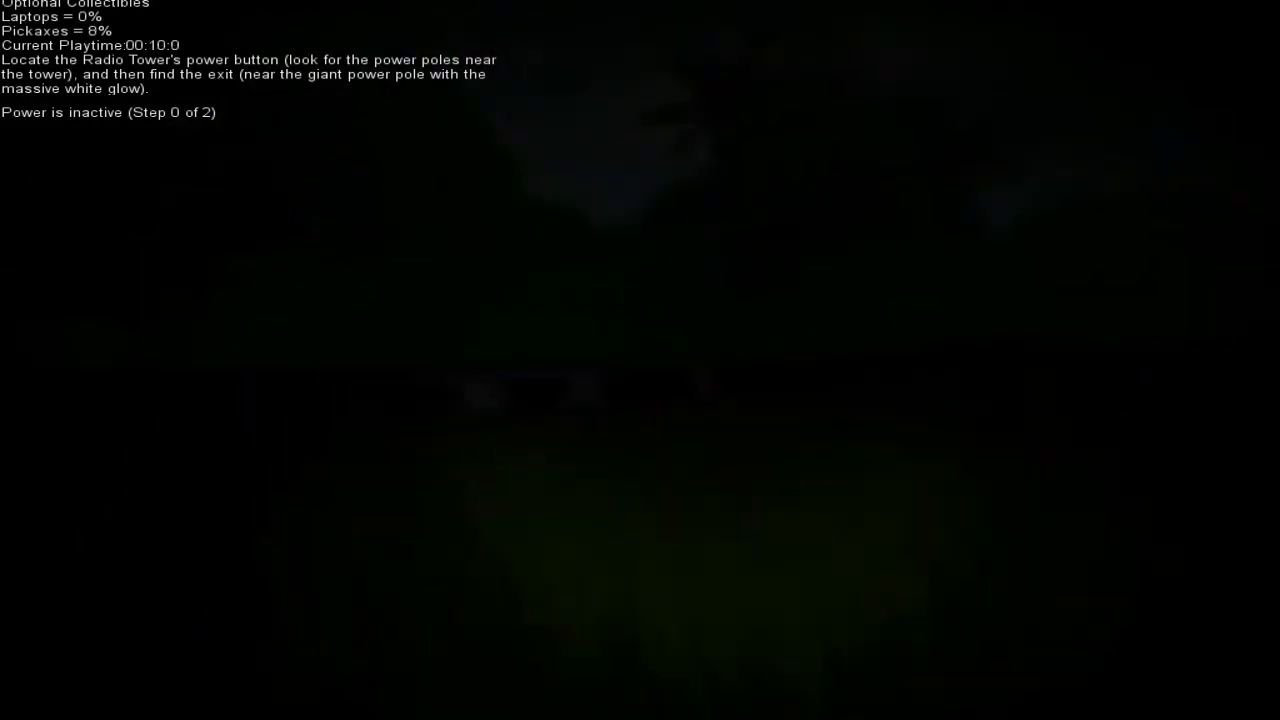
{"action": "mouse_move", "coordinate": [640, 360]}
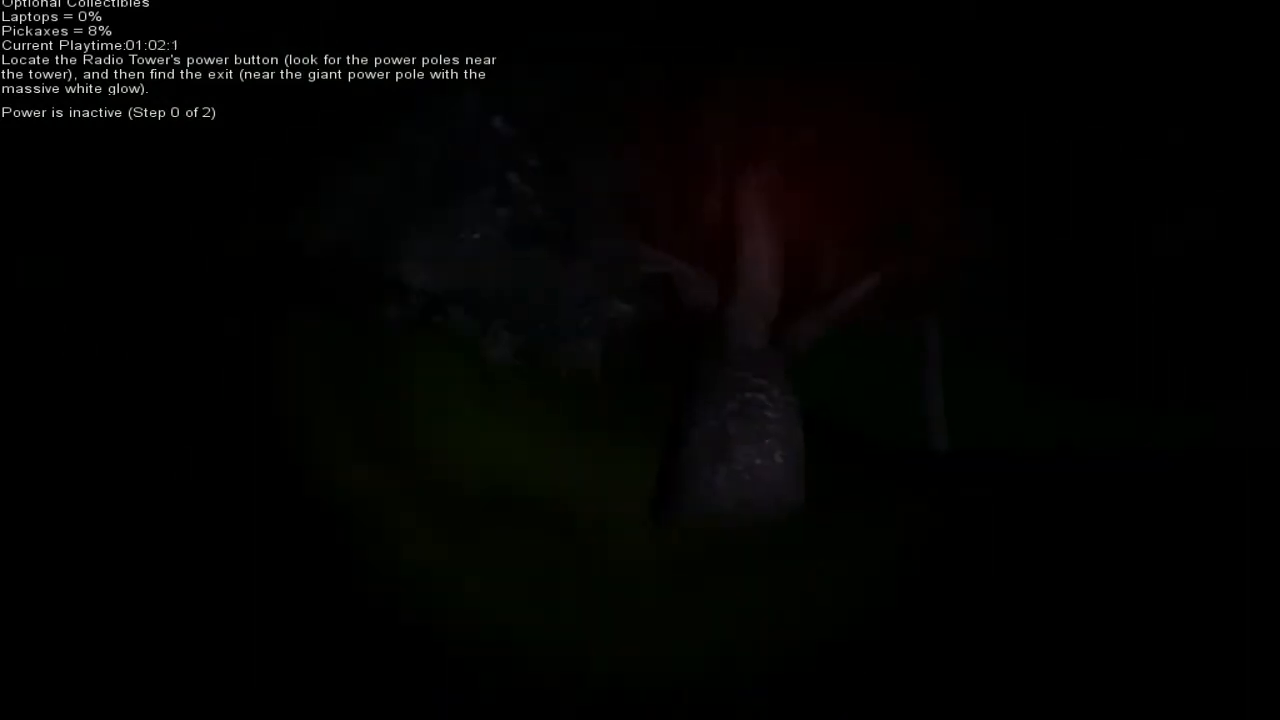
{"action": "mouse_move", "coordinate": [640, 360]}
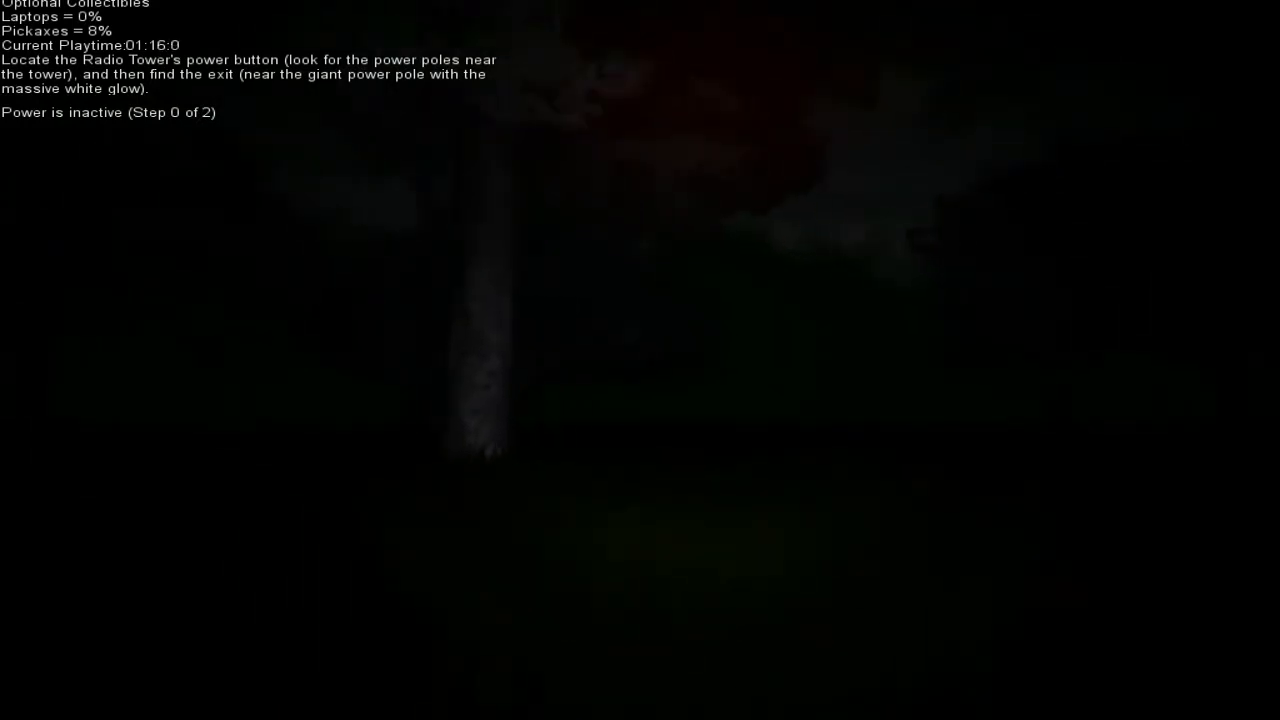
{"action": "mouse_move", "coordinate": [640, 360]}
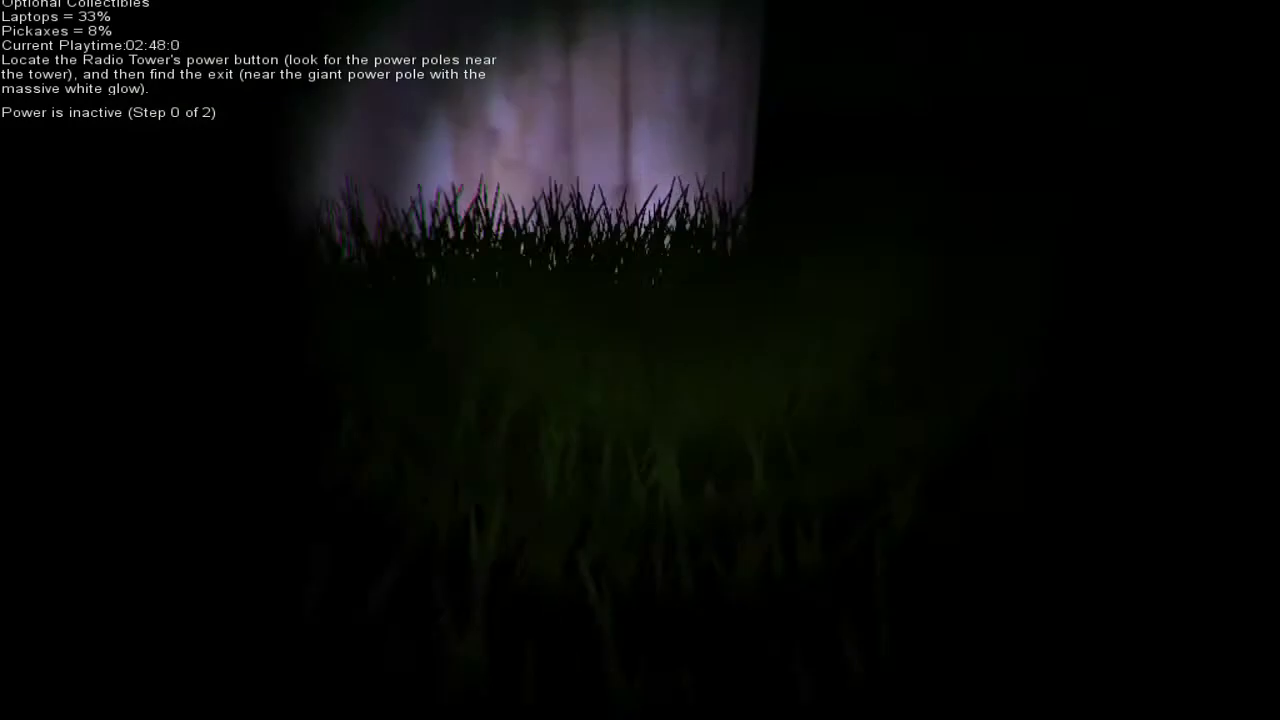
{"action": "mouse_move", "coordinate": [640, 360]}
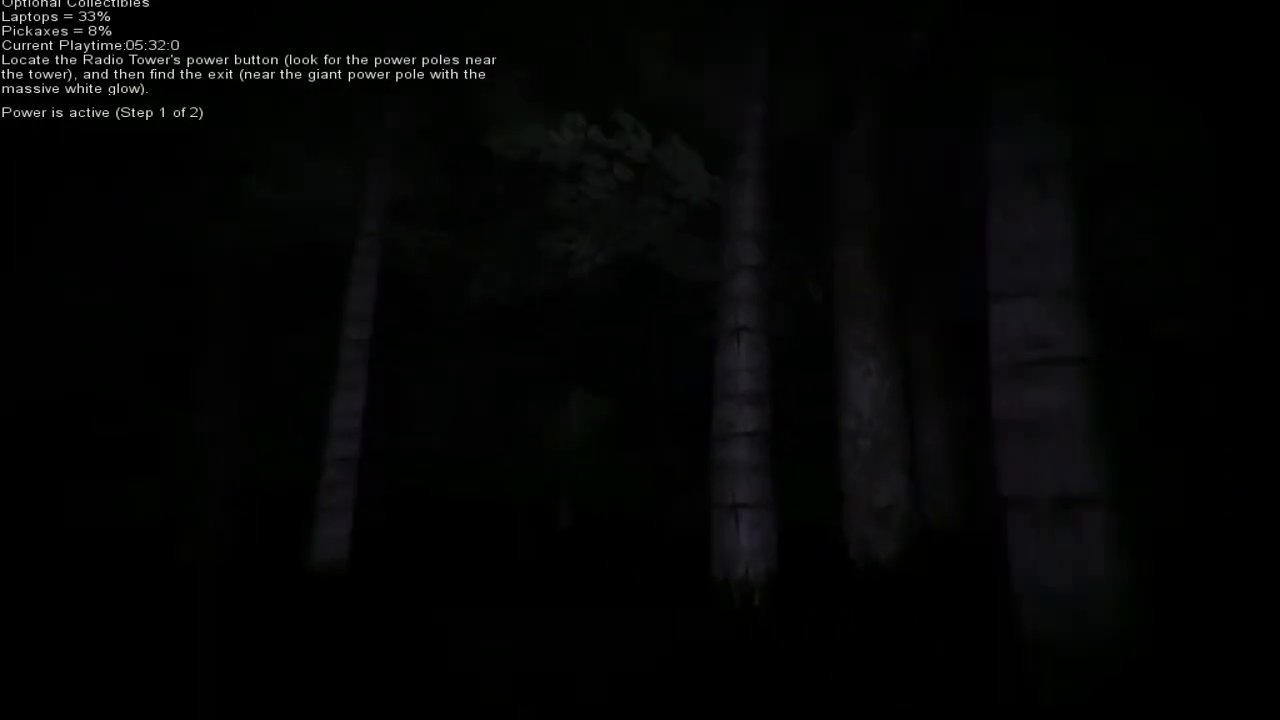
{"action": "mouse_move", "coordinate": [640, 360]}
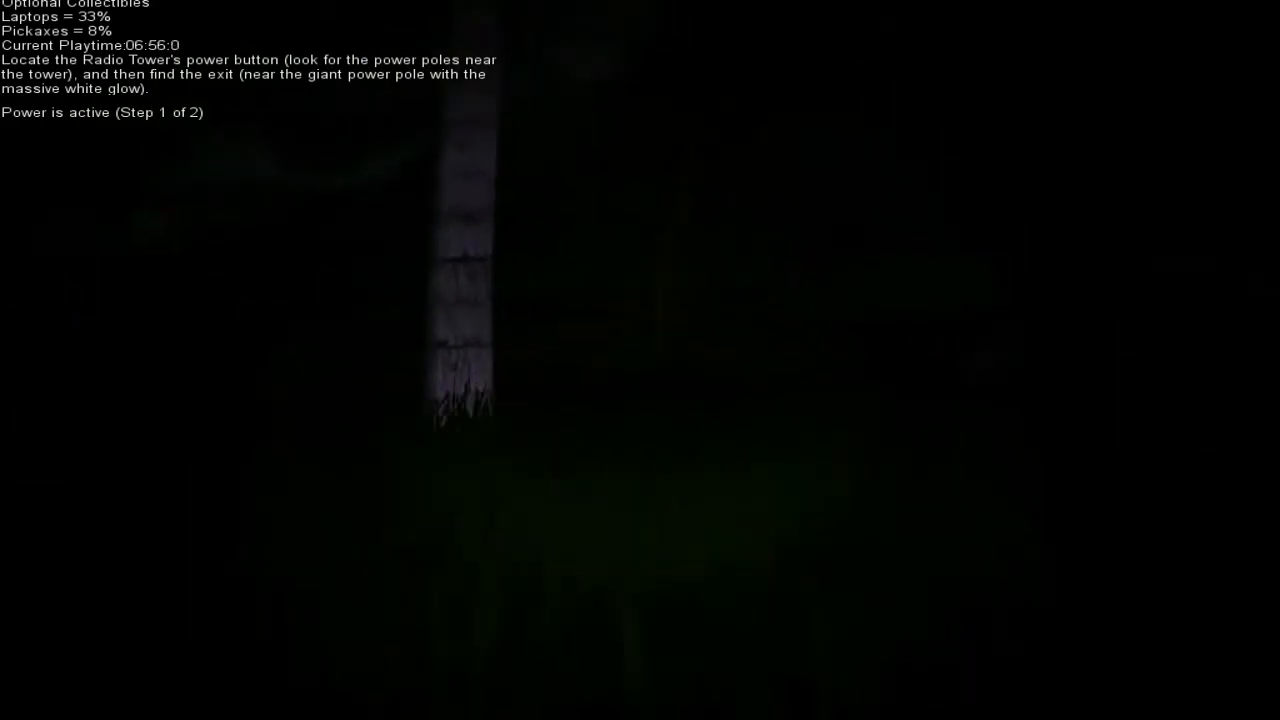
{"action": "mouse_move", "coordinate": [640, 360]}
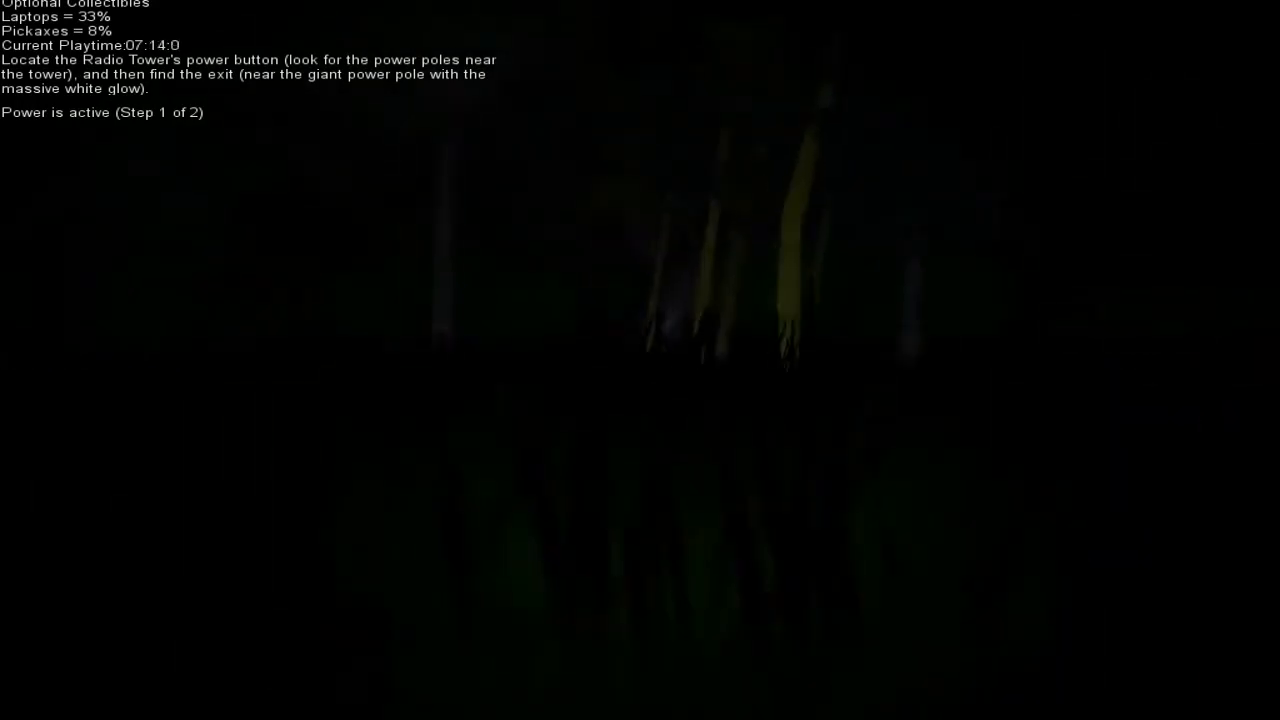
{"action": "mouse_move", "coordinate": [640, 360]}
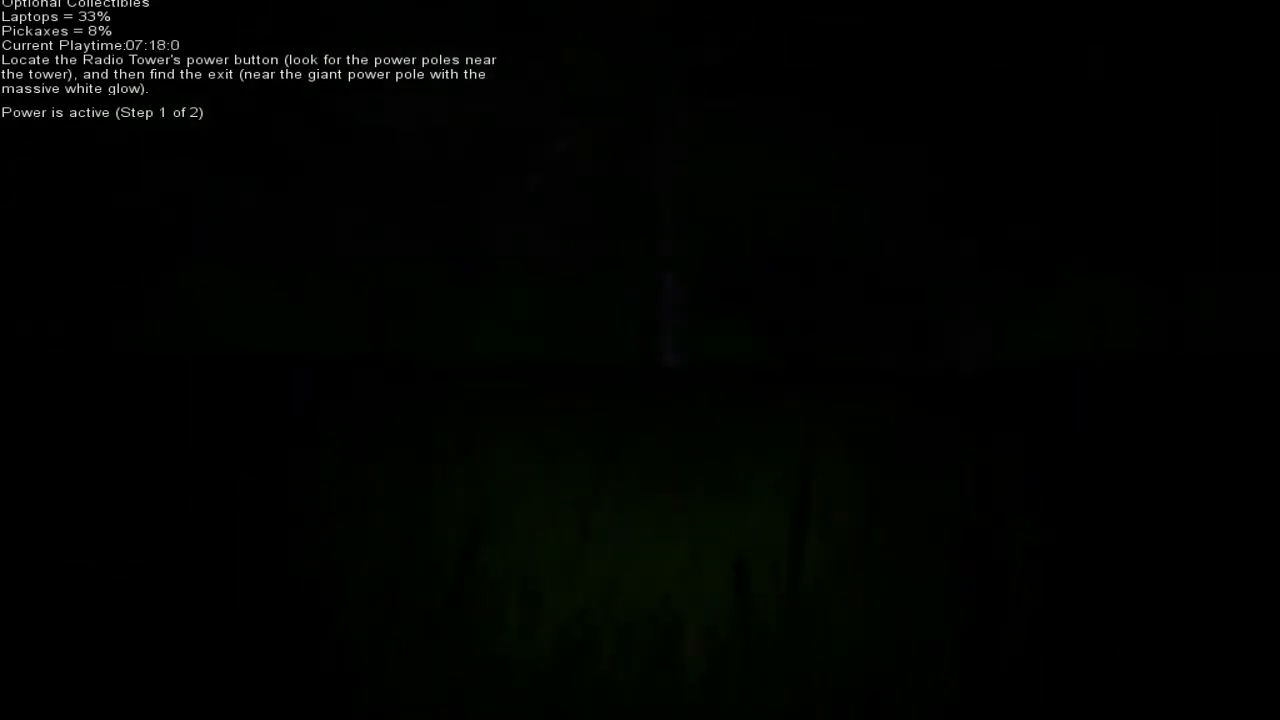
{"action": "mouse_move", "coordinate": [640, 360]}
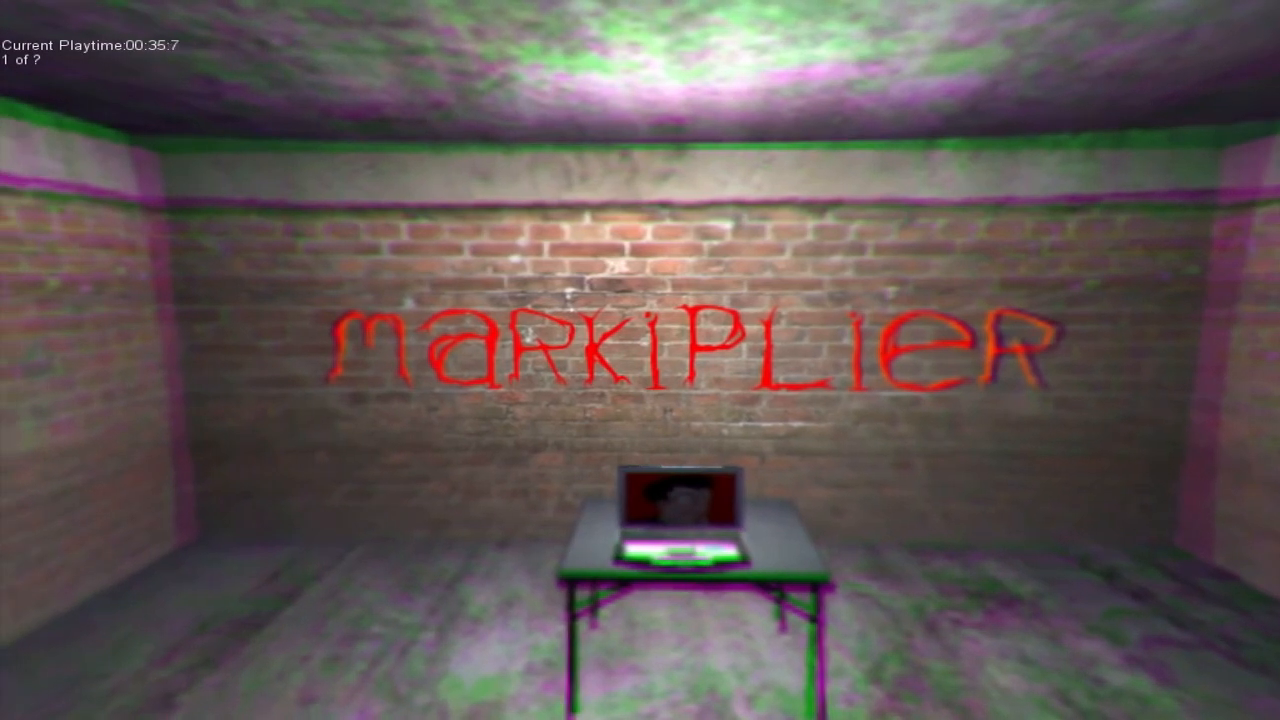
{"action": "mouse_move", "coordinate": [640, 360]}
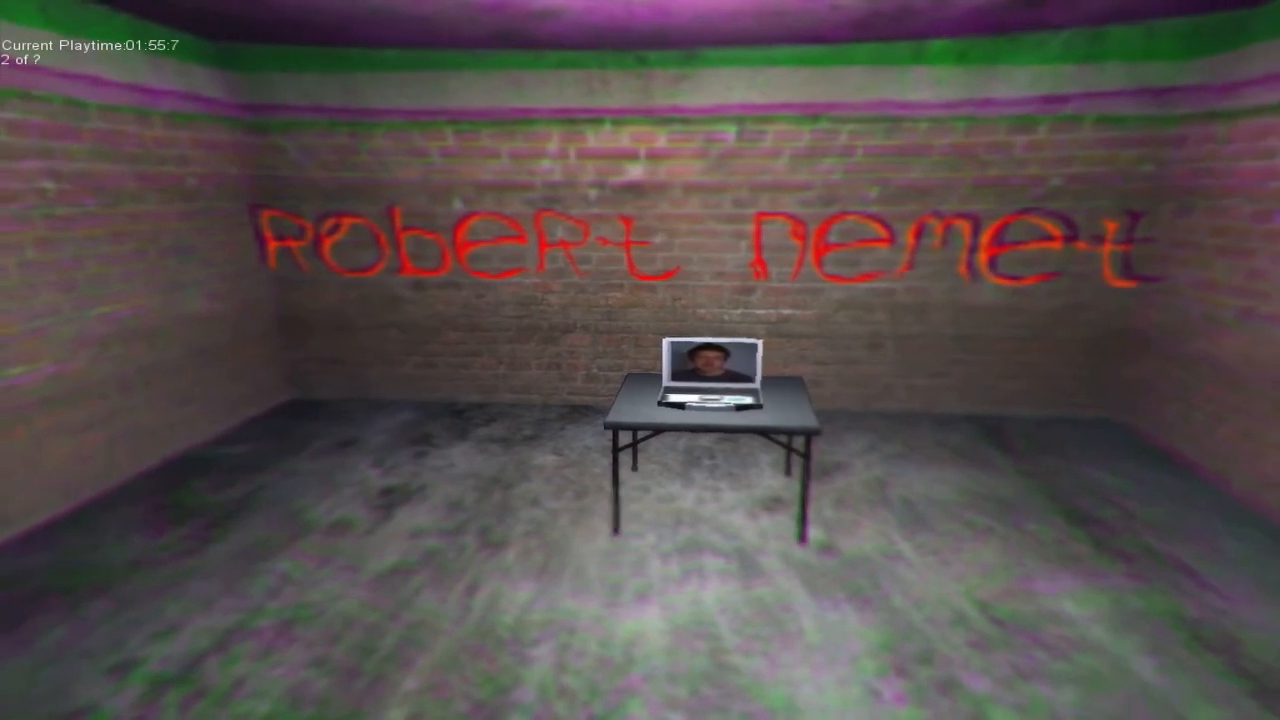
{"action": "mouse_move", "coordinate": [640, 360]}
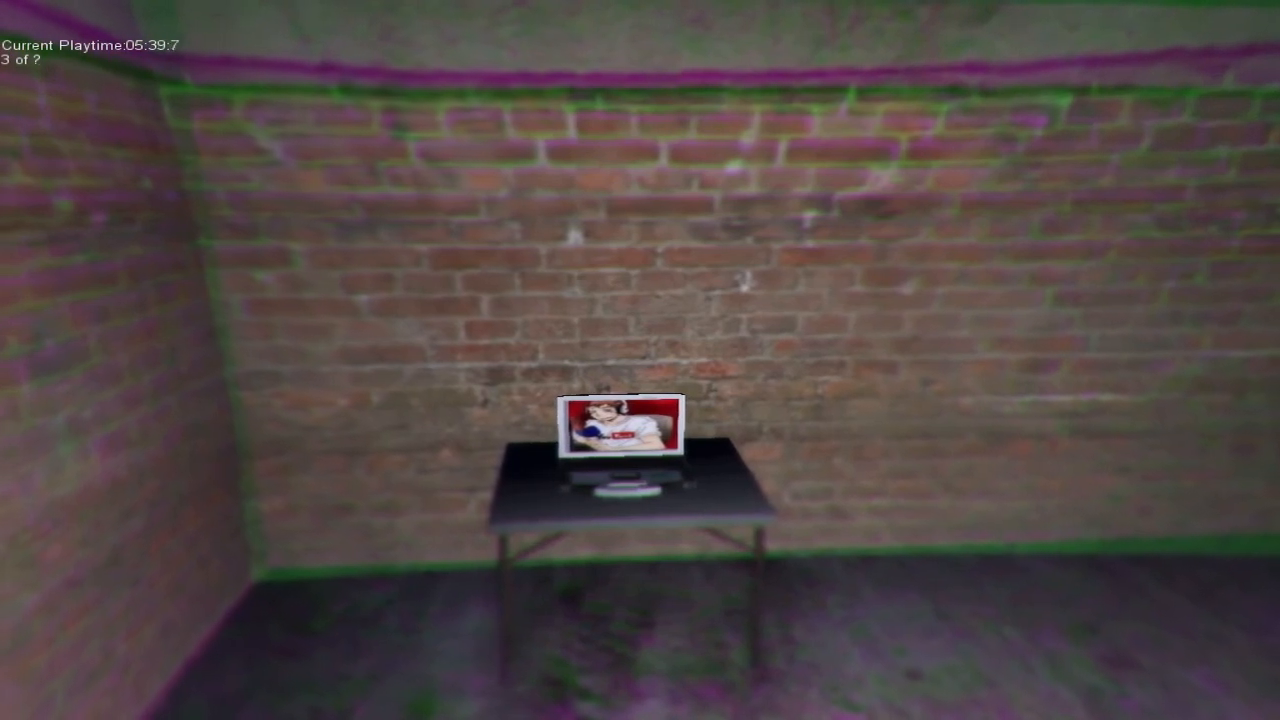
{"action": "mouse_move", "coordinate": [640, 360]}
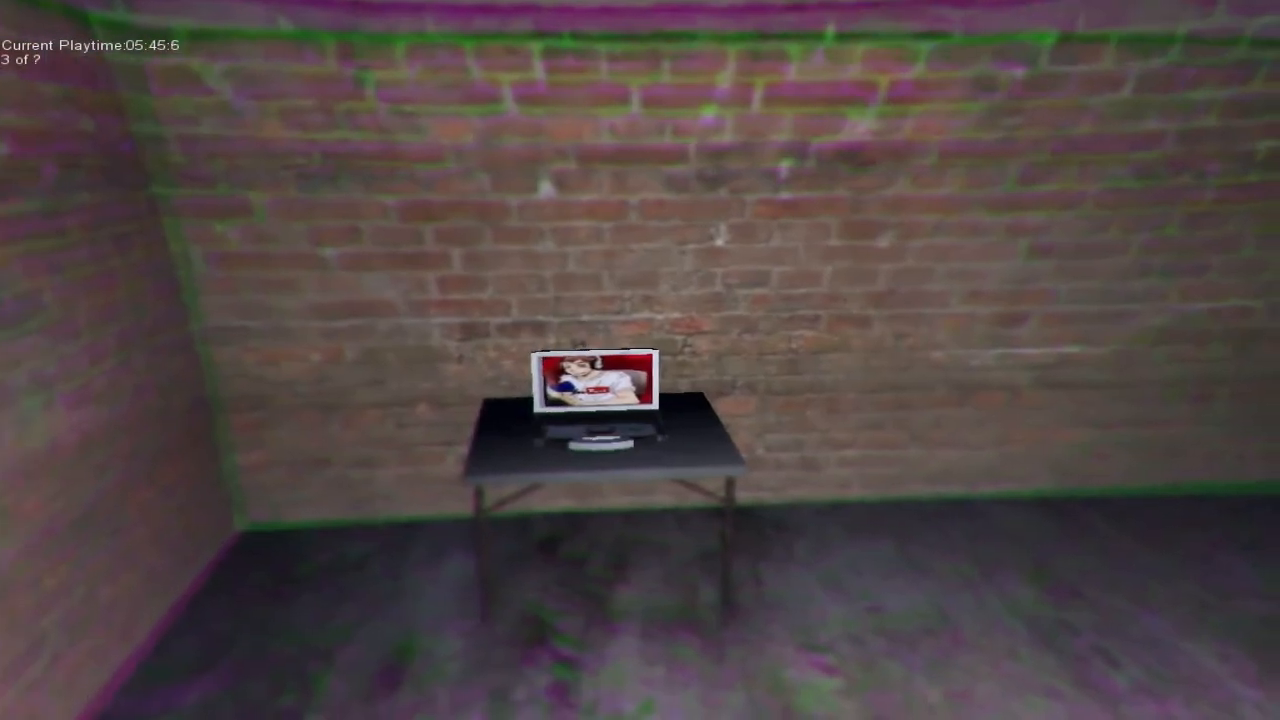
{"action": "mouse_move", "coordinate": [640, 360]}
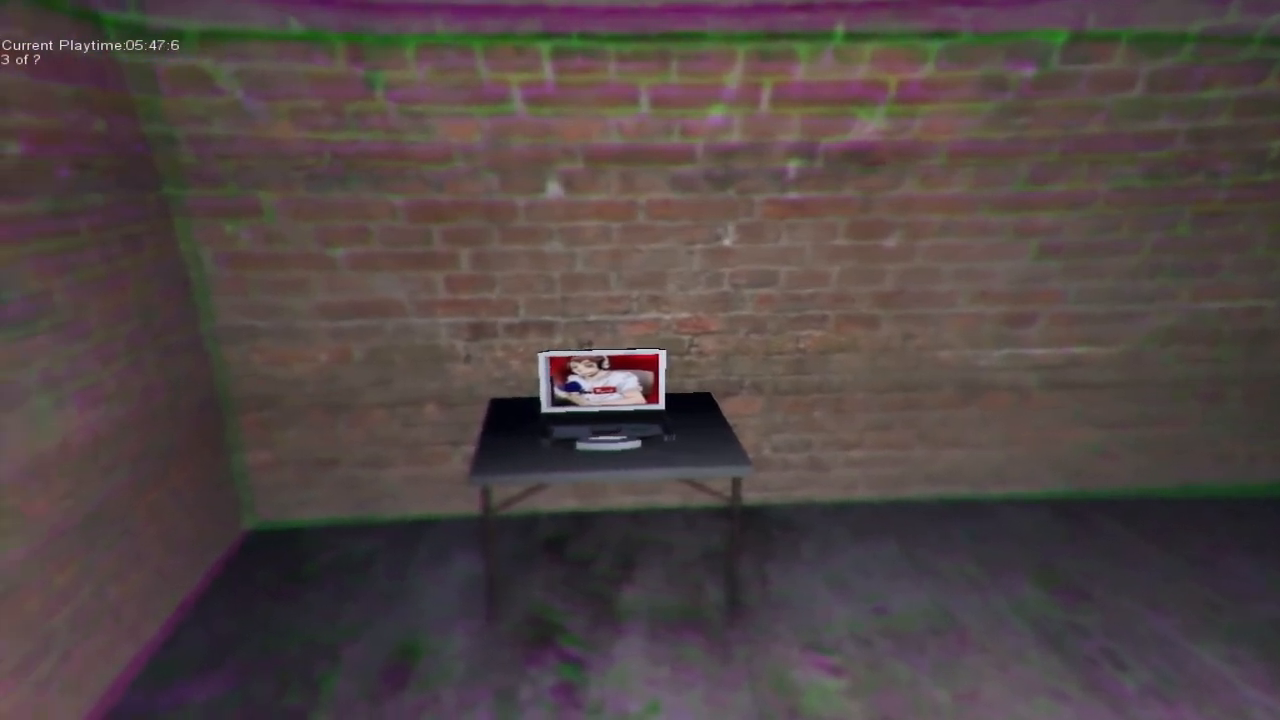